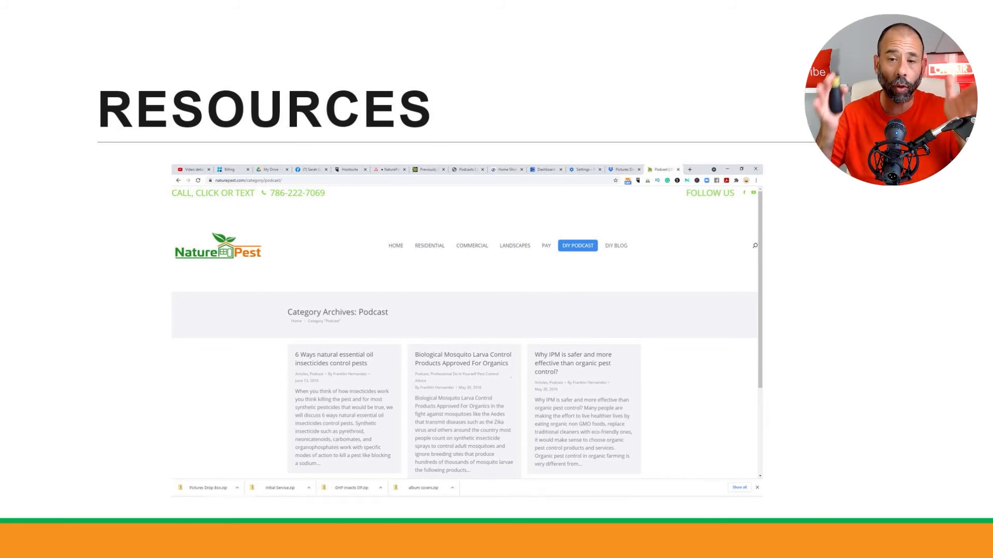
View the Nature Pest DIY blog archive, then switch to the Pest Geek Podcast homepage.
click(614, 246)
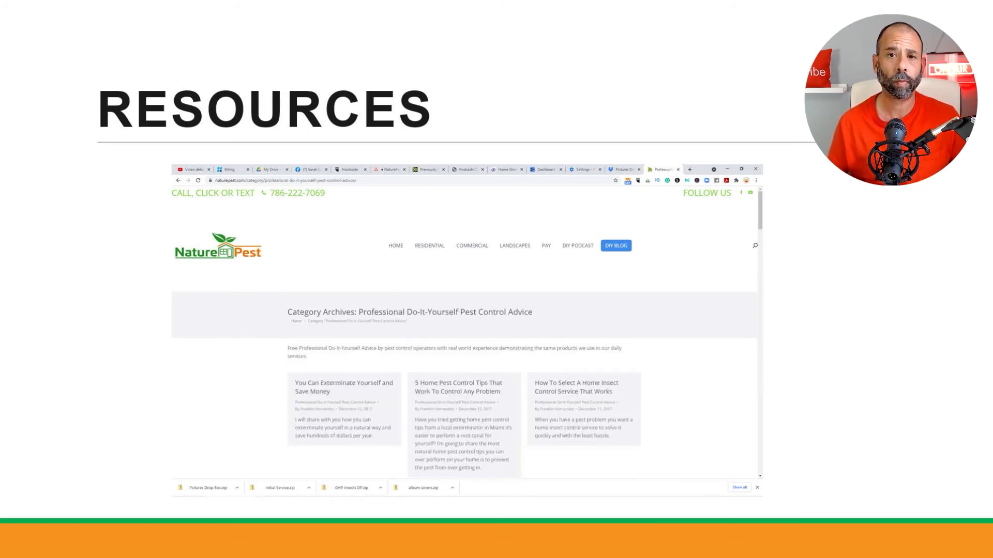
click(662, 169)
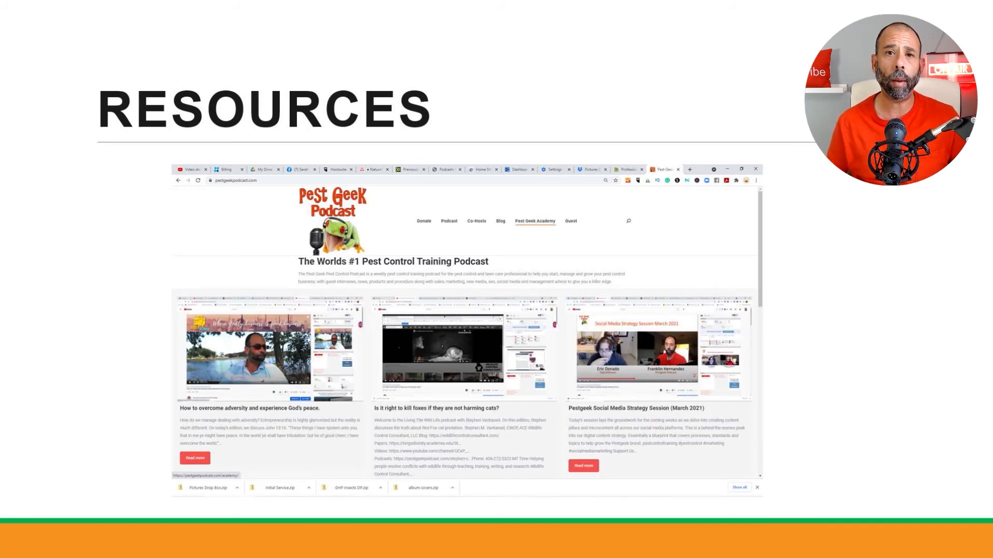